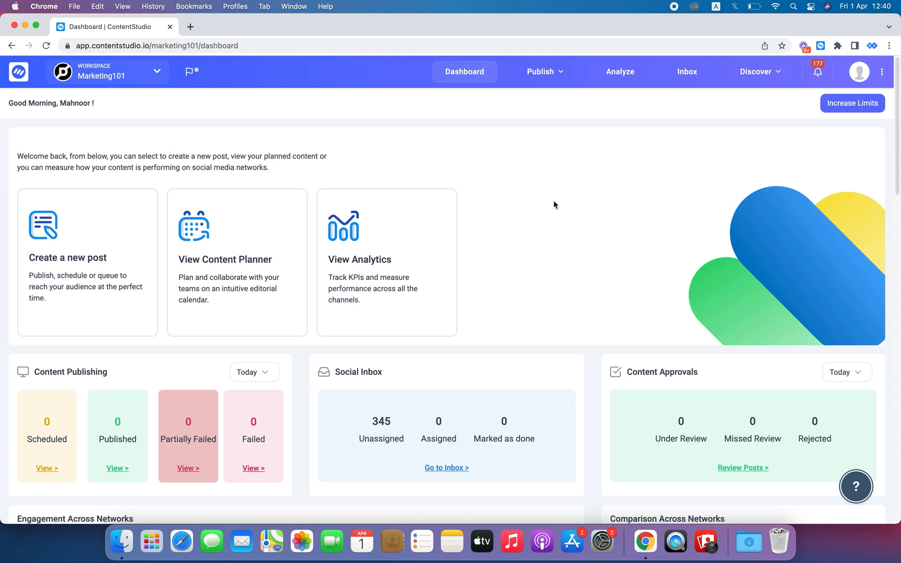
Reach the TikTok section of the Social Accounts settings from the profile avatar menu.
{"action": "left_click", "coordinate": [859, 72]}
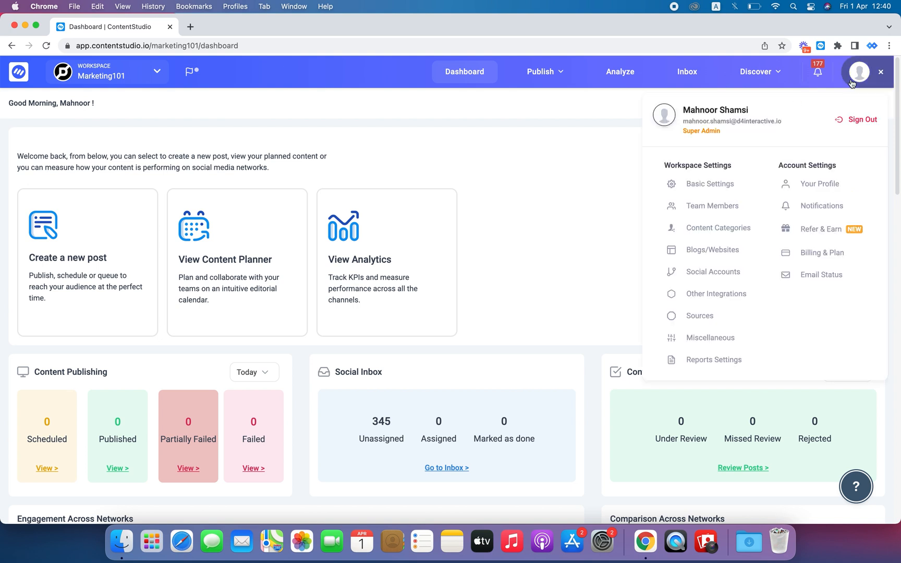
{"action": "mouse_move", "coordinate": [713, 271]}
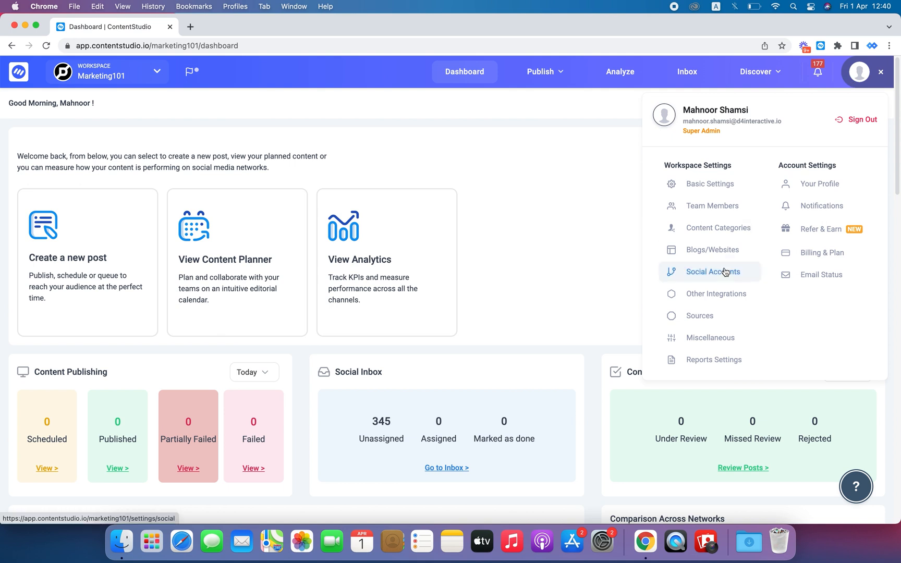
{"action": "left_click", "coordinate": [712, 271]}
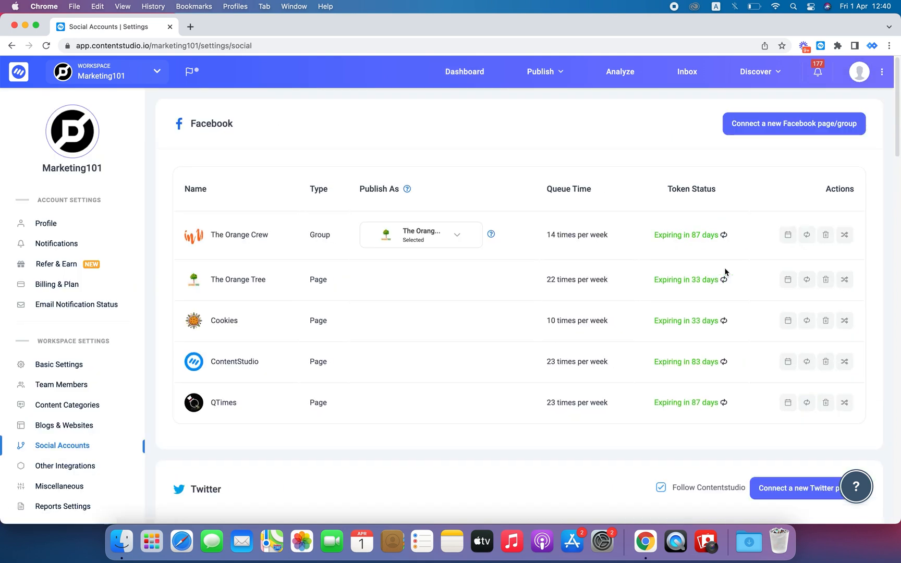
{"action": "scroll", "scroll_direction": "down", "scroll_amount": 3}
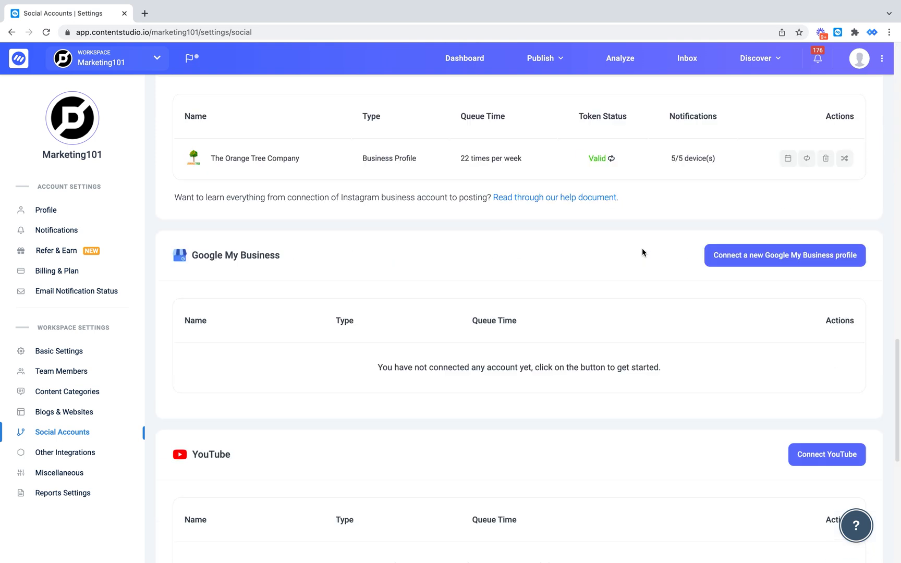
{"action": "scroll", "scroll_direction": "down", "scroll_amount": 3}
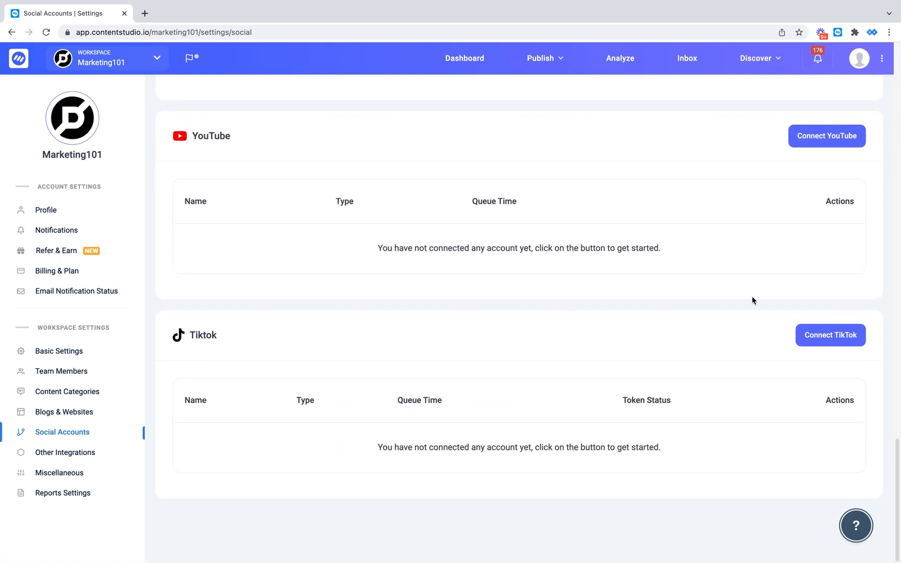
Connect TikTok and authorize ContentStudio.io so The Car Show profile is listed with a valid token.
{"action": "left_click", "coordinate": [831, 335]}
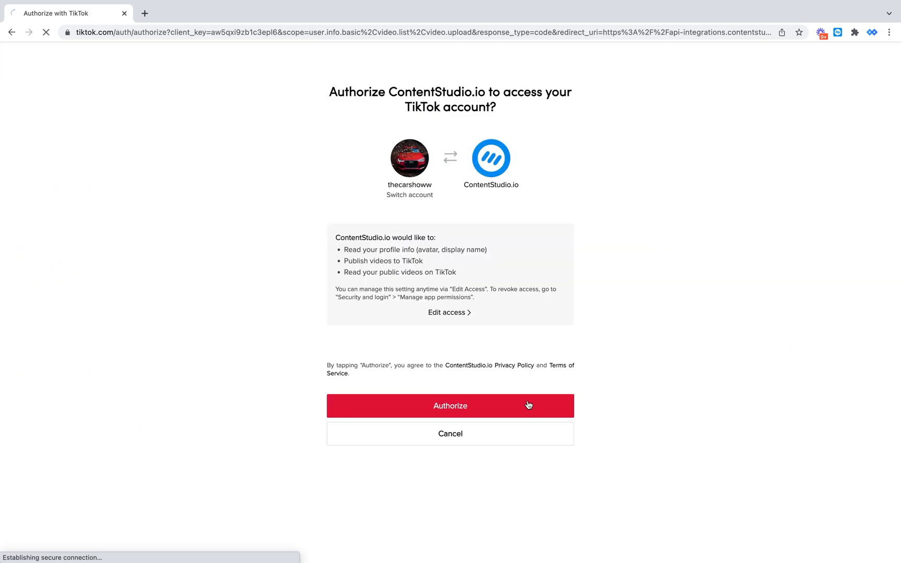
{"action": "left_click", "coordinate": [450, 406]}
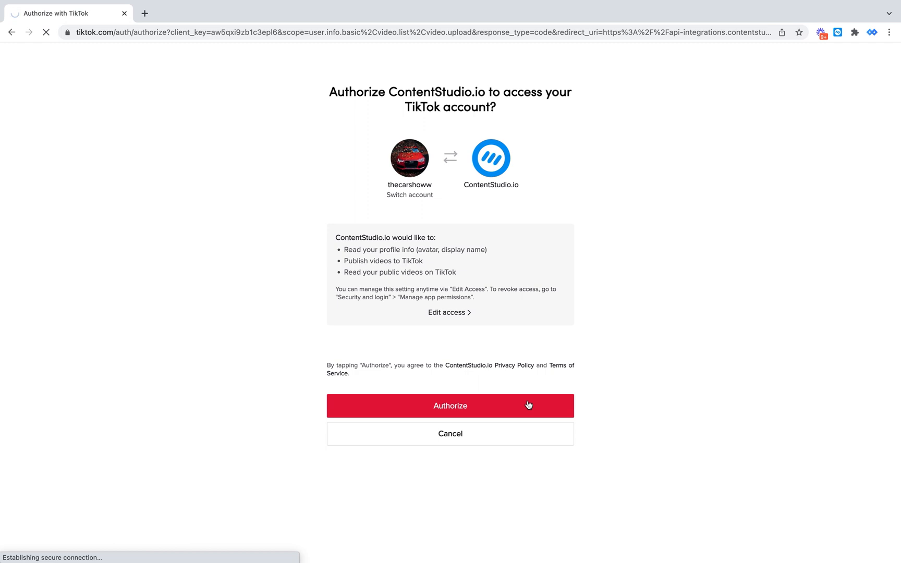
{"action": "left_click", "coordinate": [450, 406]}
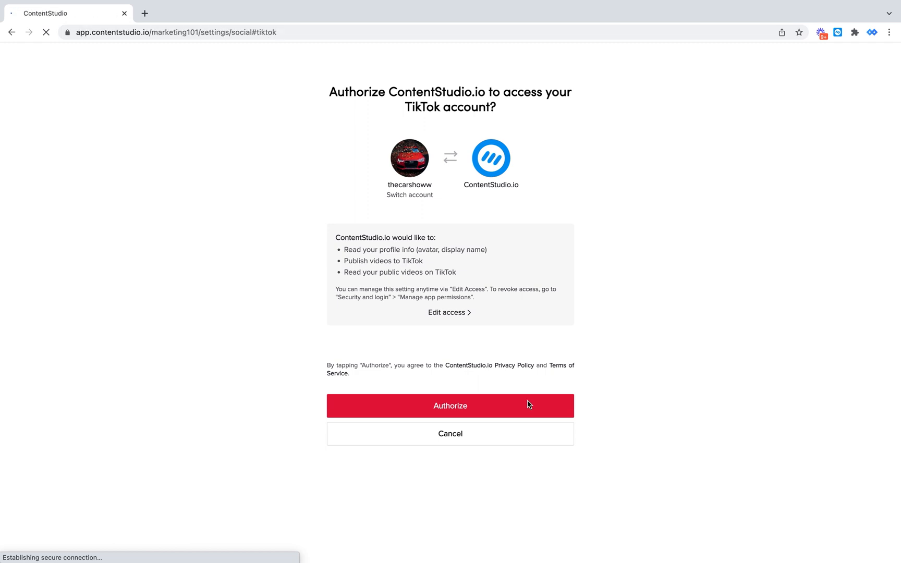
{"action": "left_click", "coordinate": [450, 406]}
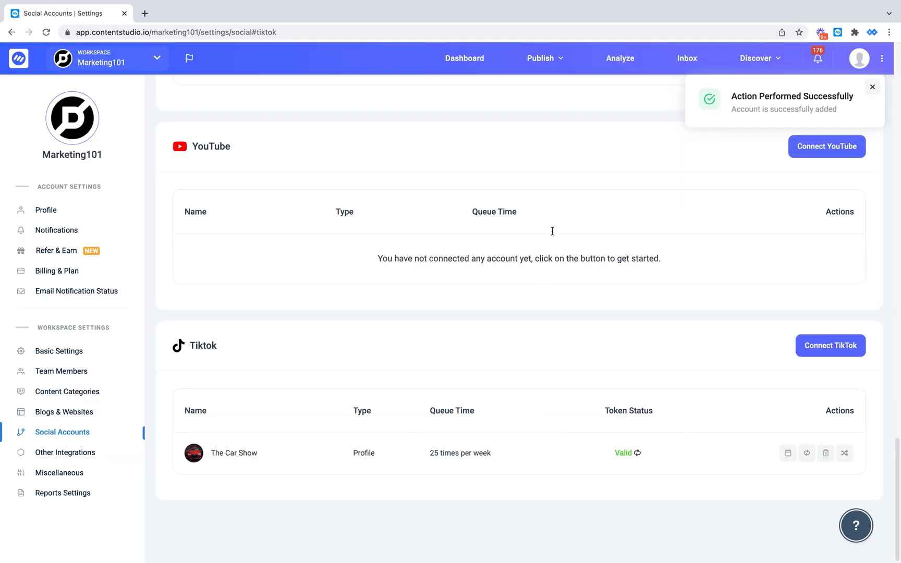
Start a new Social Media Post from the Publish menu's Composer.
{"action": "left_click", "coordinate": [541, 58]}
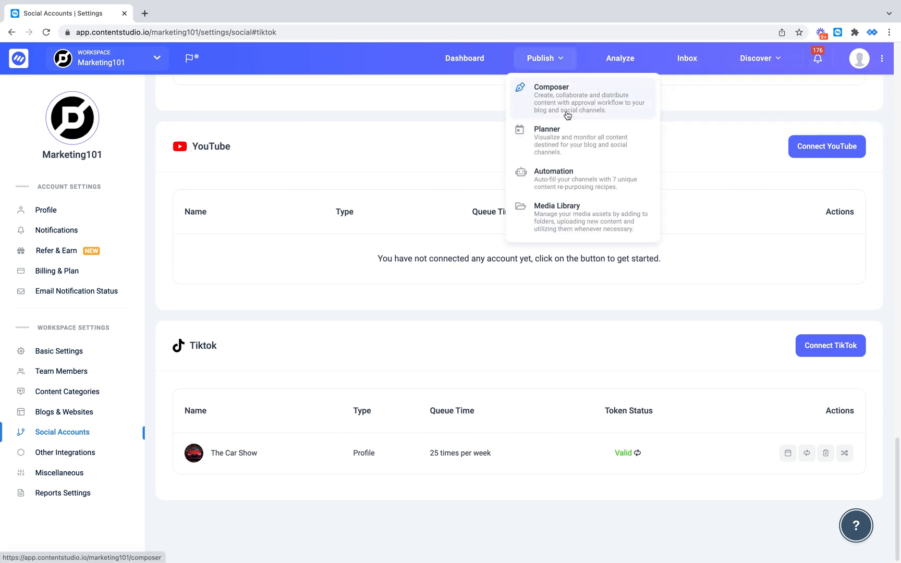
{"action": "left_click", "coordinate": [552, 97]}
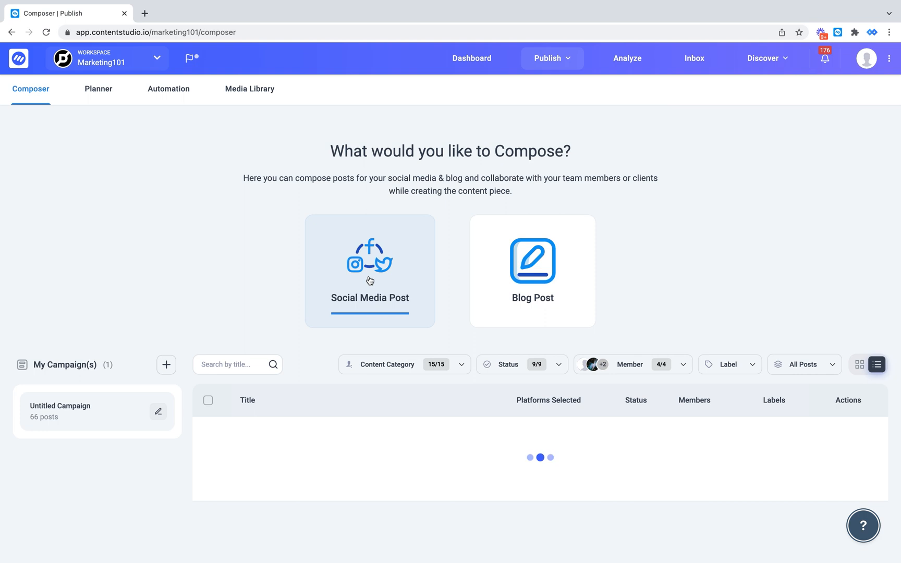
{"action": "left_click", "coordinate": [370, 270]}
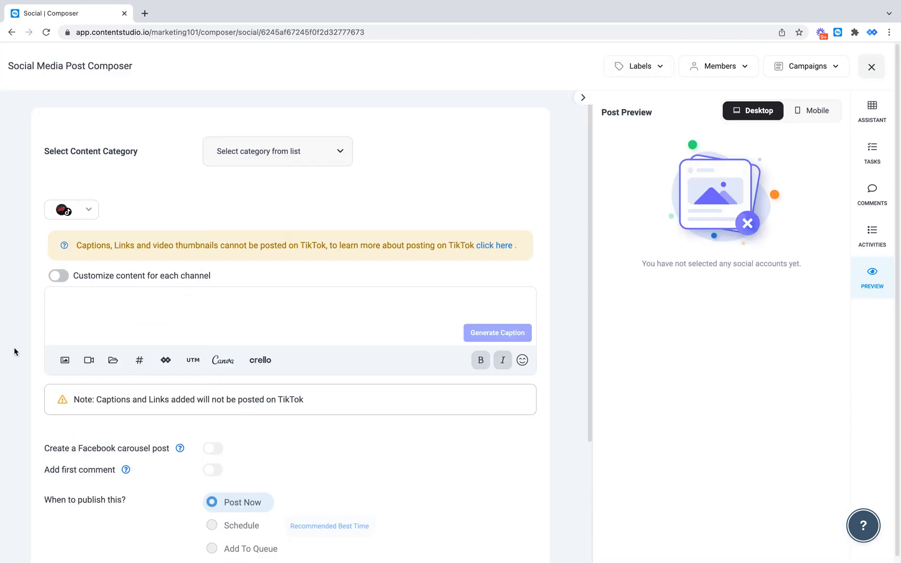
Add the BMW.mov car video from the media library and send the post to The Car Show TikTok profile.
{"action": "left_click", "coordinate": [113, 360]}
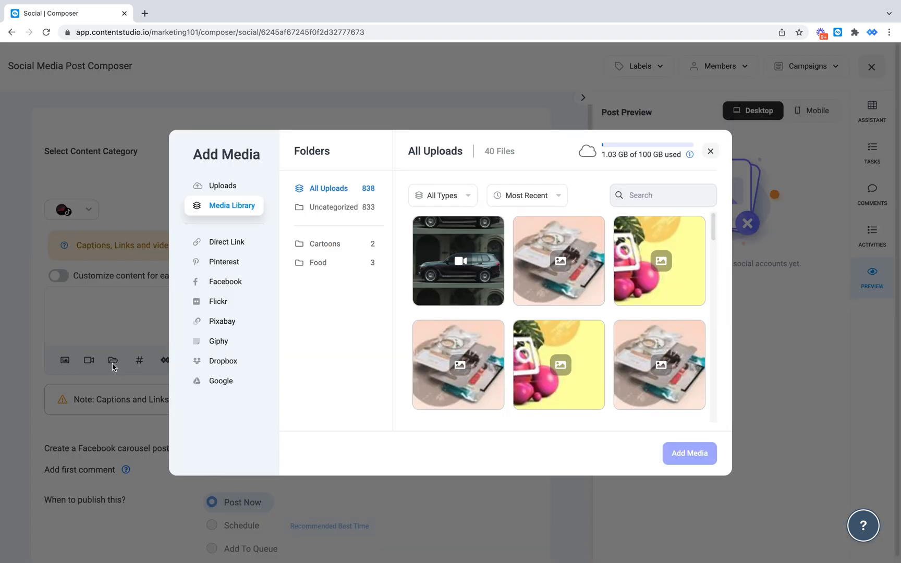
{"action": "left_click", "coordinate": [689, 454]}
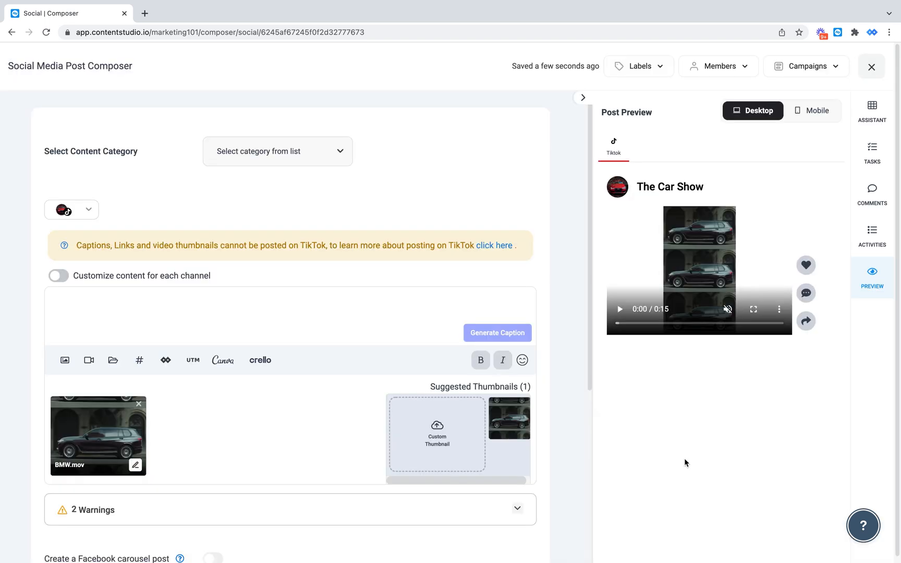
{"action": "mouse_move", "coordinate": [226, 282]}
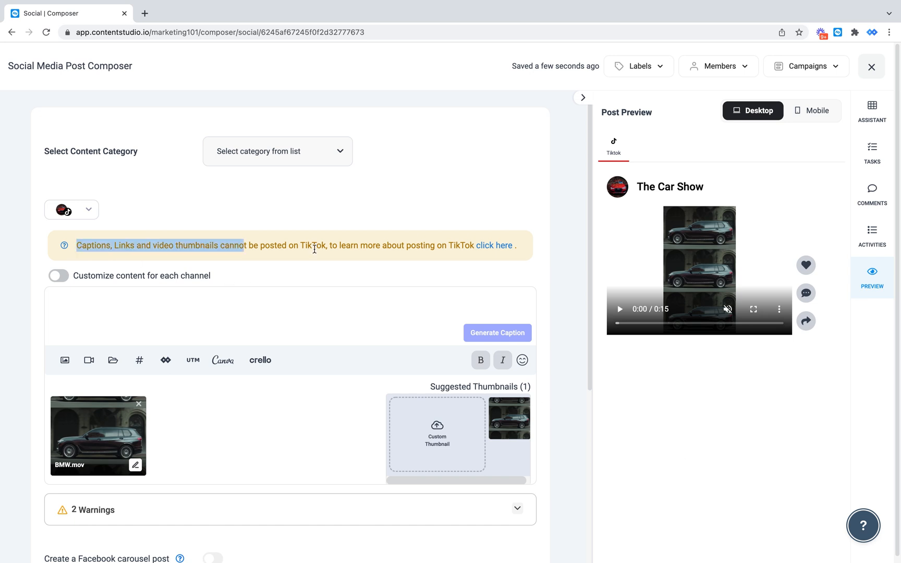
{"action": "left_click_drag", "start_coordinate": [241, 245], "coordinate": [476, 246]}
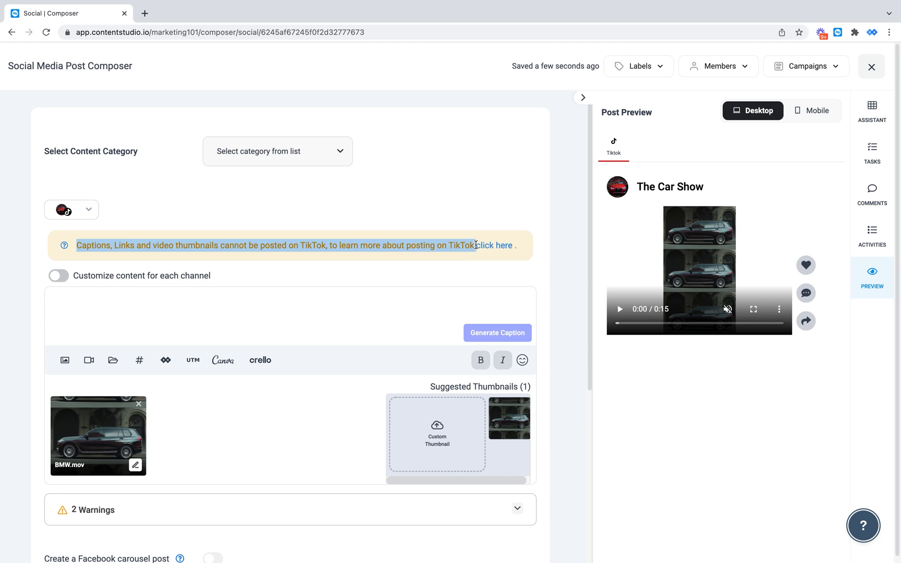
{"action": "scroll", "scroll_direction": "down", "scroll_amount": 3}
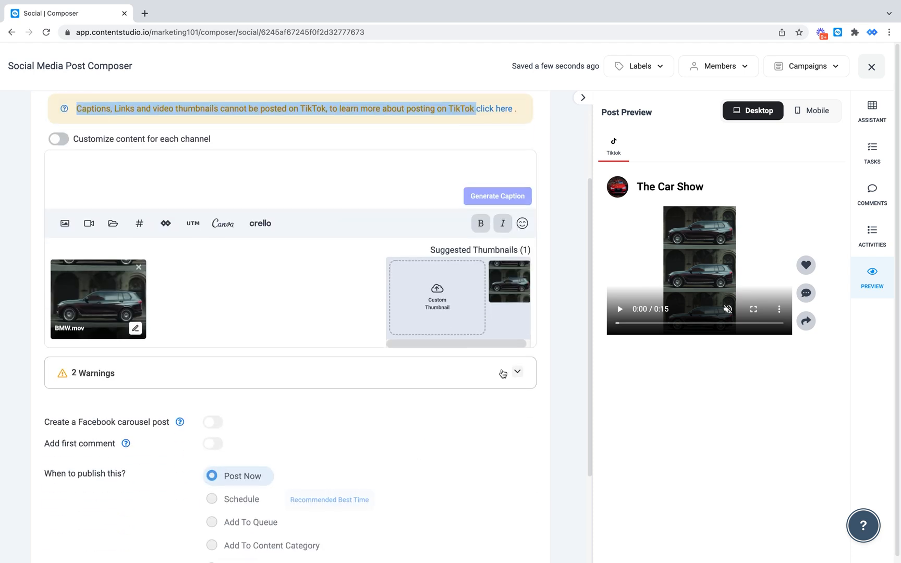
{"action": "left_click", "coordinate": [517, 373]}
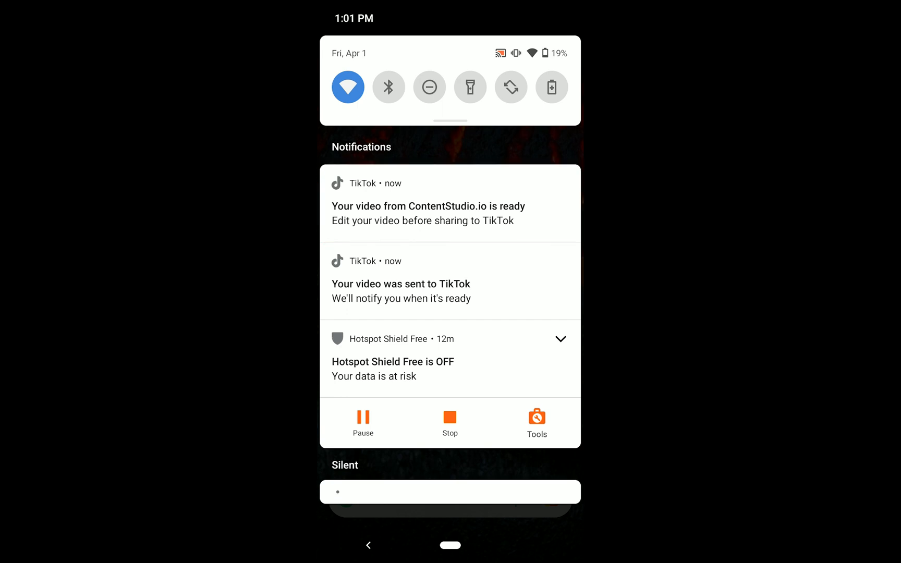
Open the 'Your video from ContentStudio.io is ready' notification into TikTok's editing screen.
{"action": "left_click", "coordinate": [450, 214]}
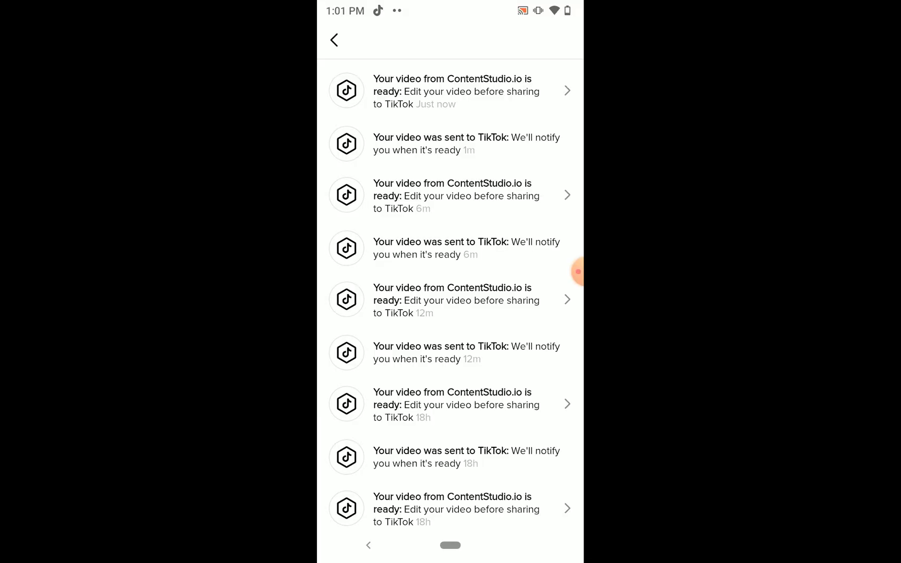
{"action": "left_click", "coordinate": [450, 91]}
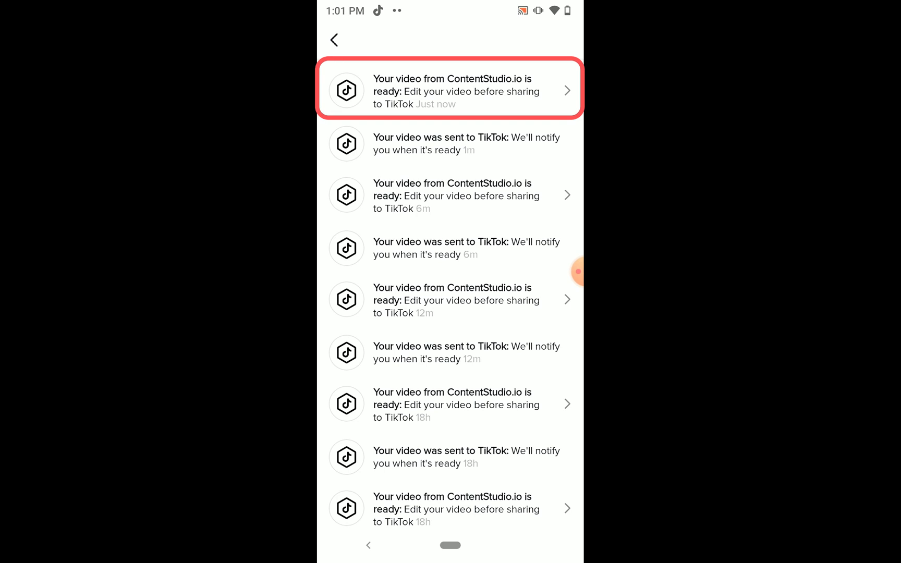
{"action": "left_click", "coordinate": [451, 91]}
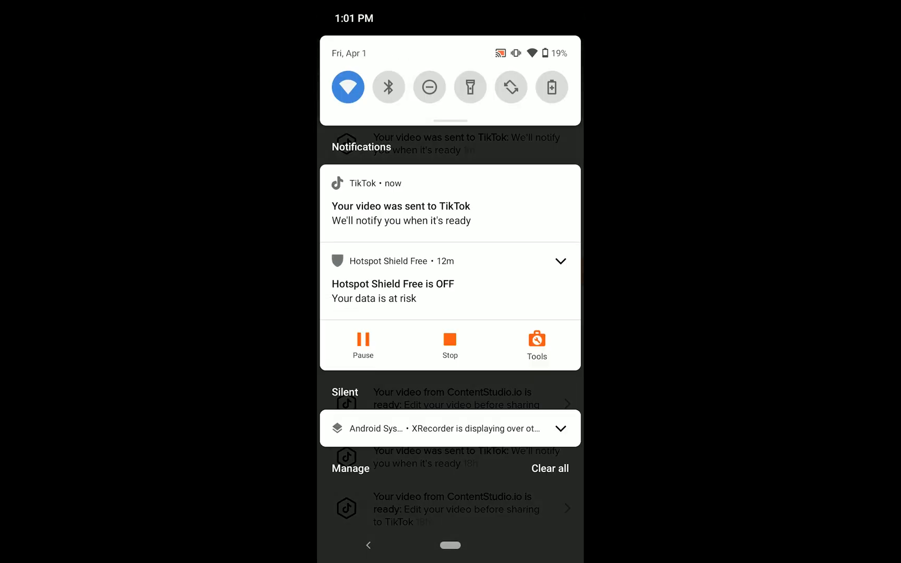
{"action": "left_click", "coordinate": [560, 261]}
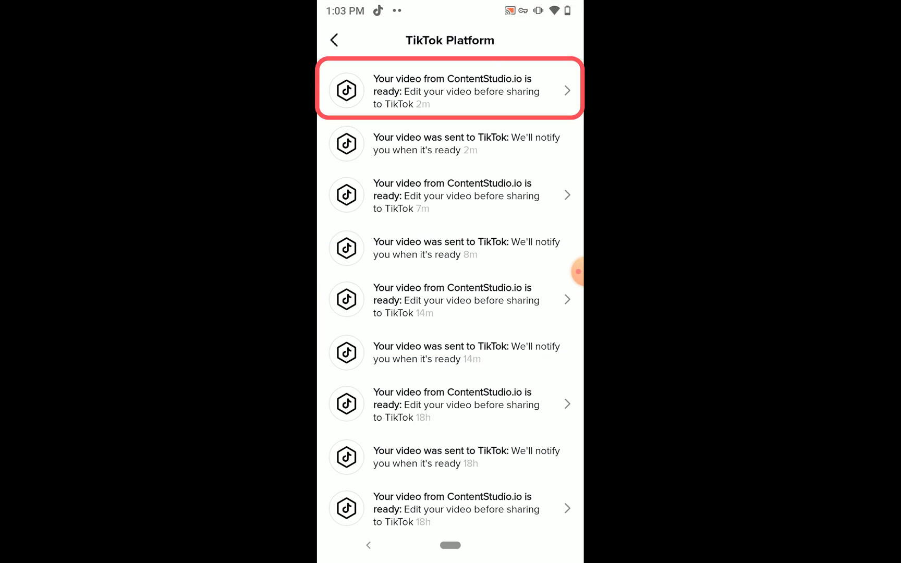
{"action": "left_click", "coordinate": [451, 90]}
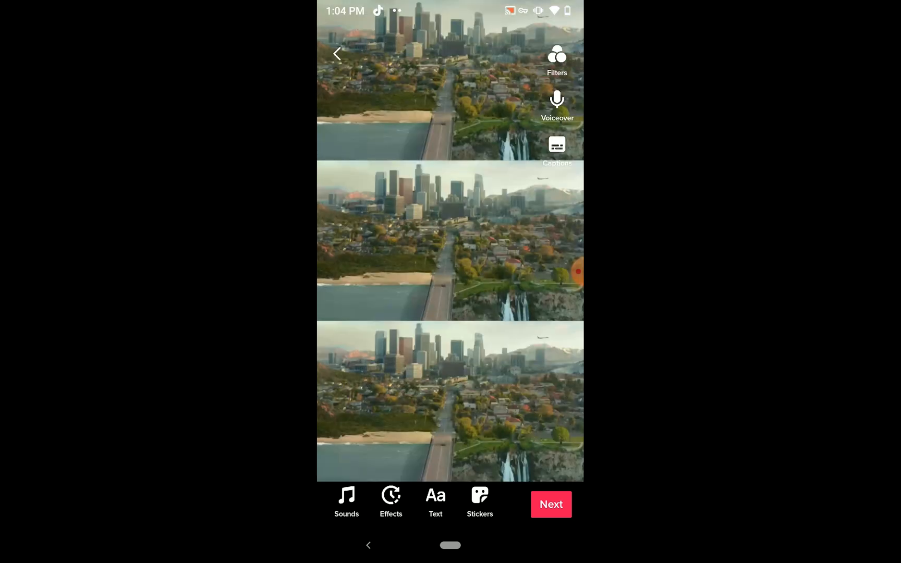
Continue past the editor and post the car video with the #ContentStudioio caption.
{"action": "left_click", "coordinate": [550, 504]}
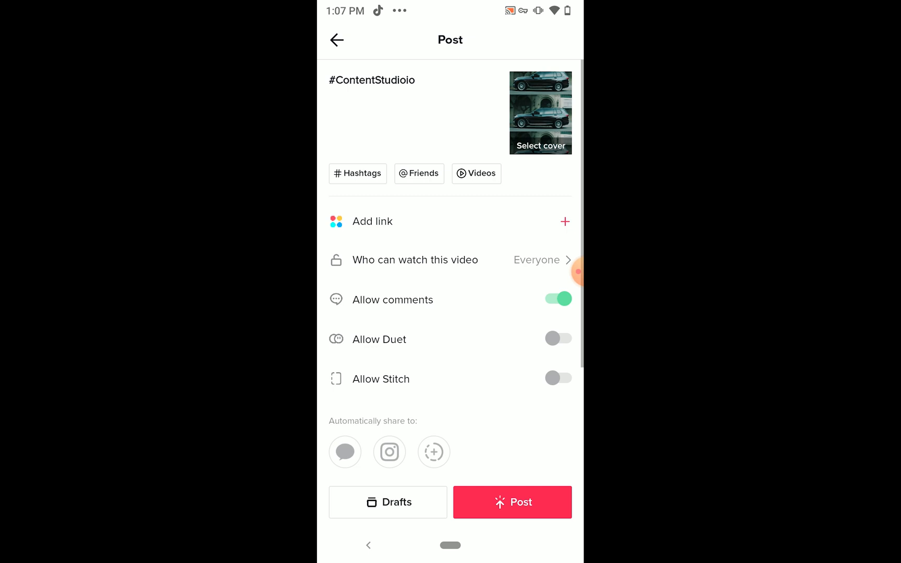
{"action": "left_click", "coordinate": [513, 502]}
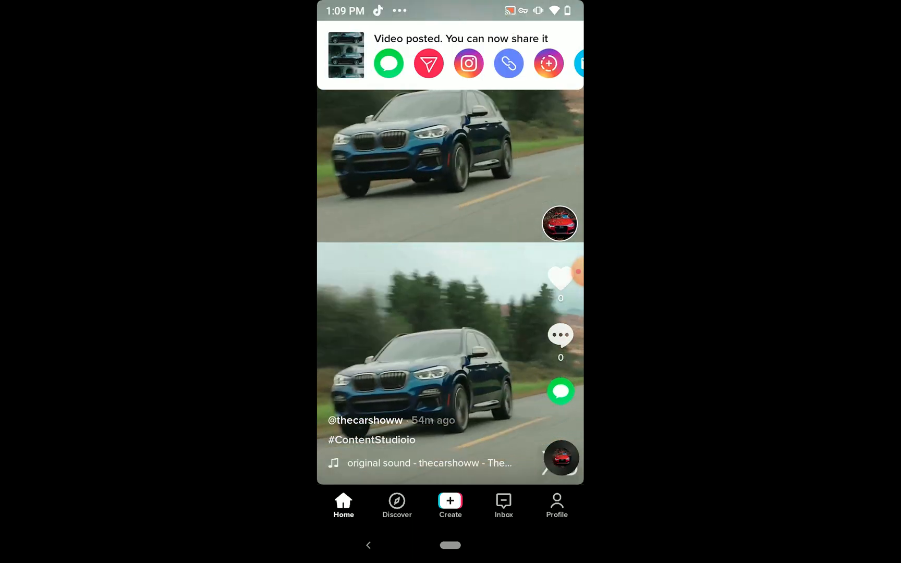